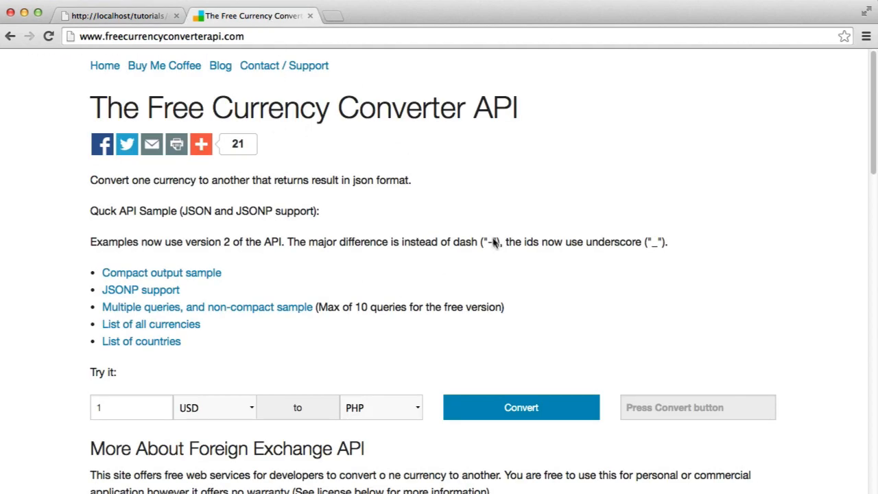
mouse_move(390, 151)
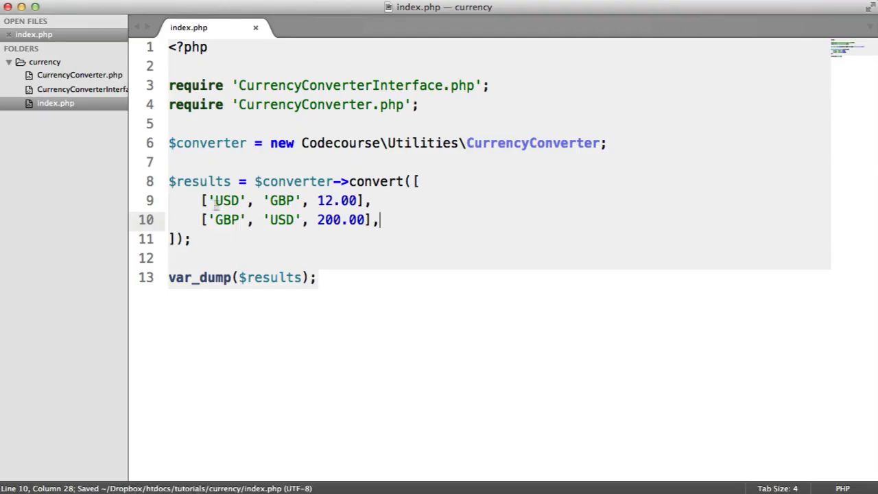
Duplicate the USD/GBP conversion into eleven entries with edited amounts and drop the GBP/USD line.
click(373, 200)
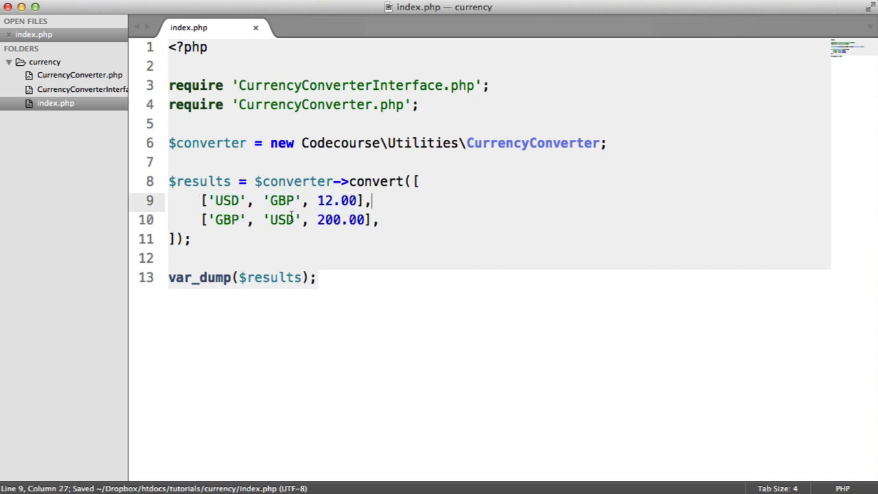
double_click(227, 201)
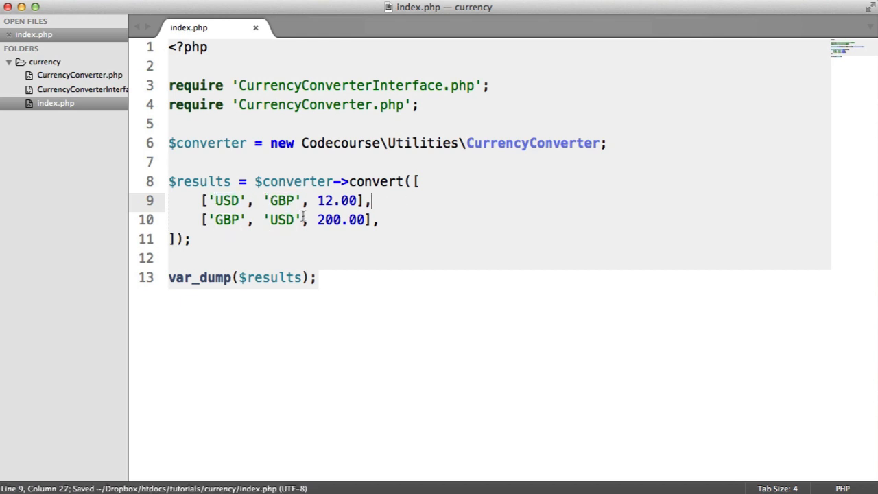
double_click(332, 200)
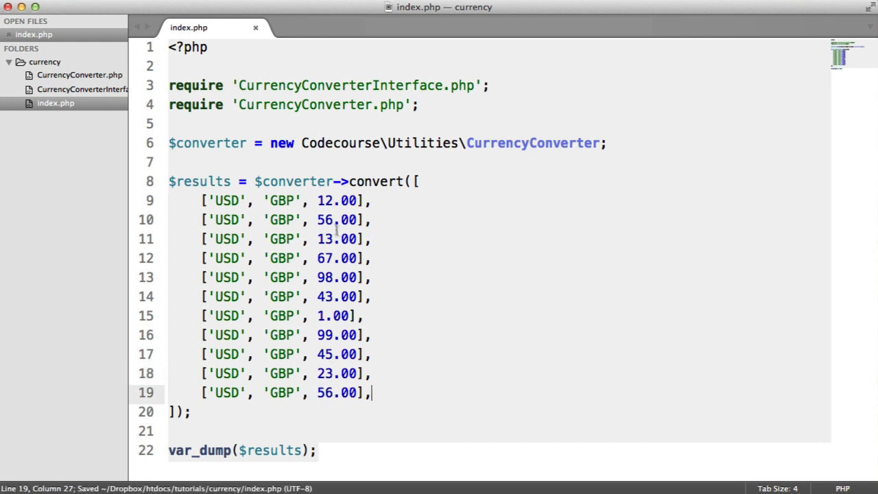
drag(201, 200, 373, 392)
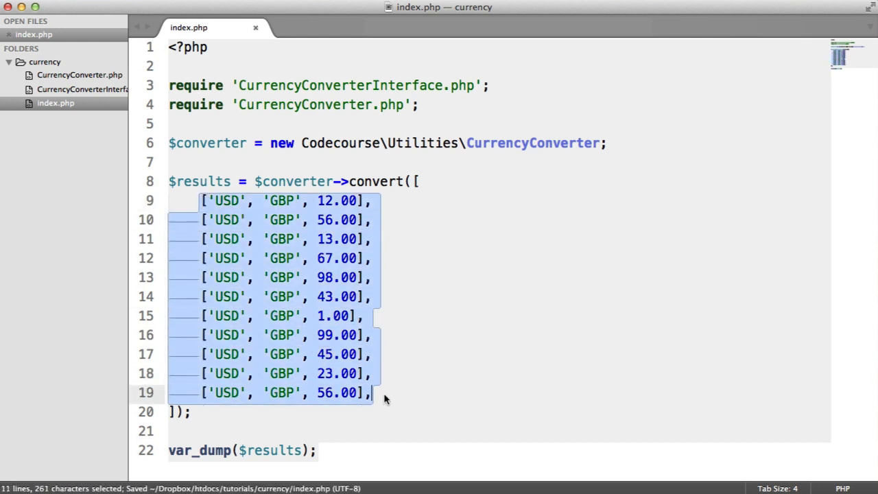
click(257, 290)
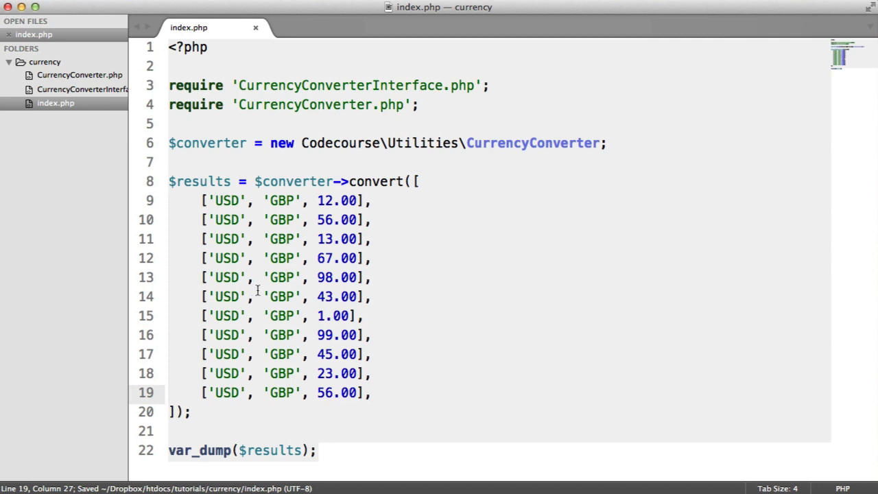
mouse_move(359, 322)
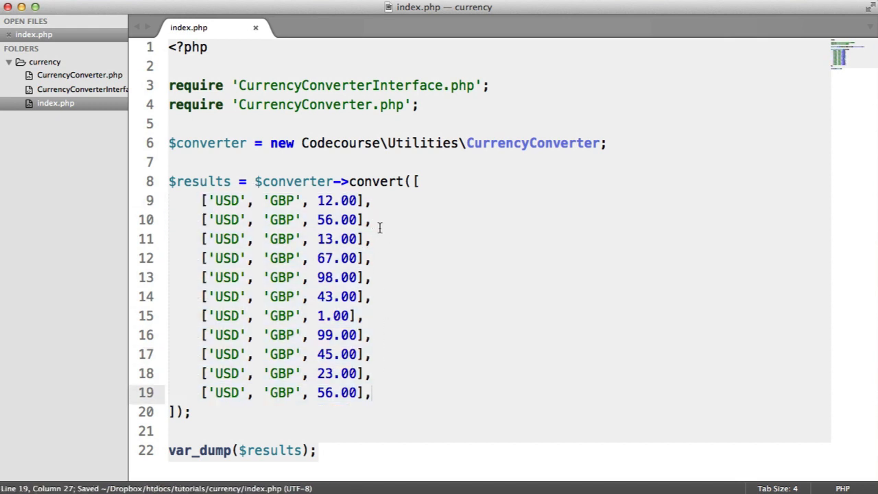
click(252, 15)
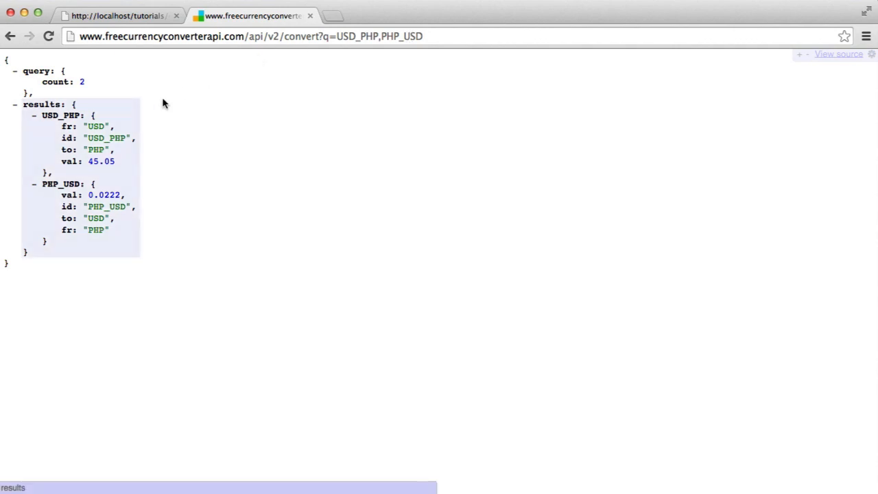
Append &compact=y to the API URL so USD_PHP and PHP_USD return only values.
click(11, 36)
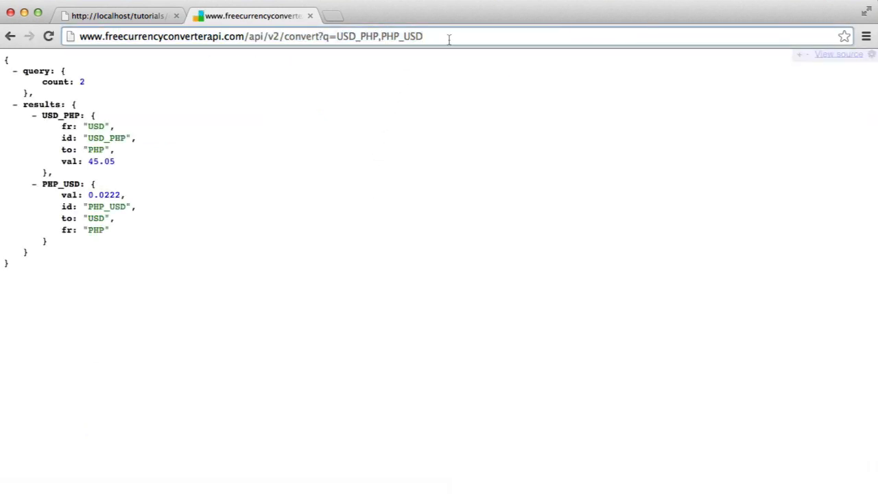
text(&compac)
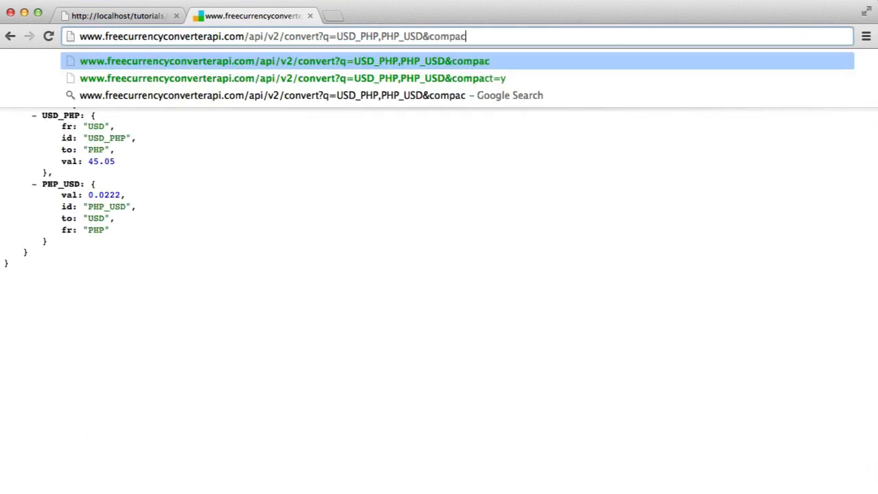
click(292, 77)
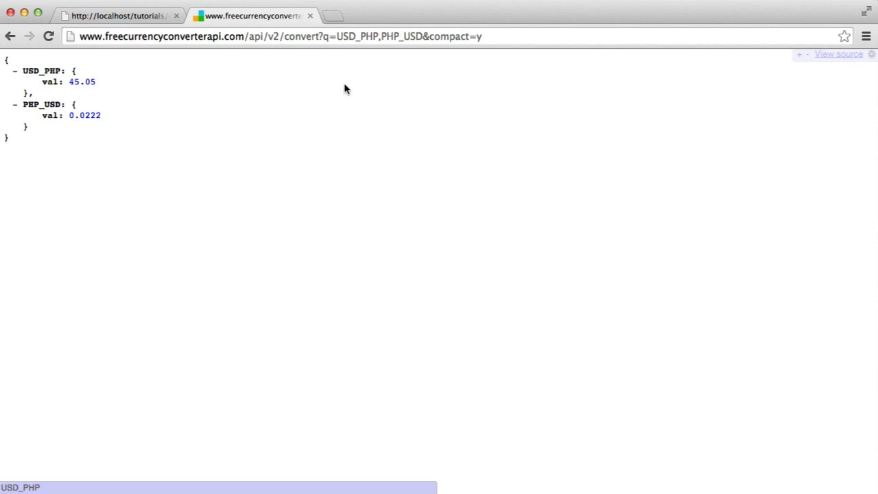
click(381, 36)
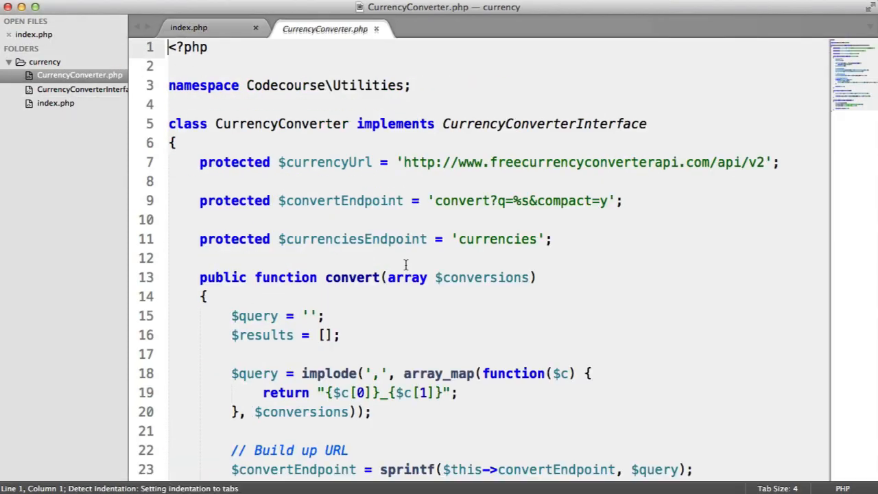
Review CurrencyConverter.php's convert method and its interface, then return toward index.php.
scroll(down, 3)
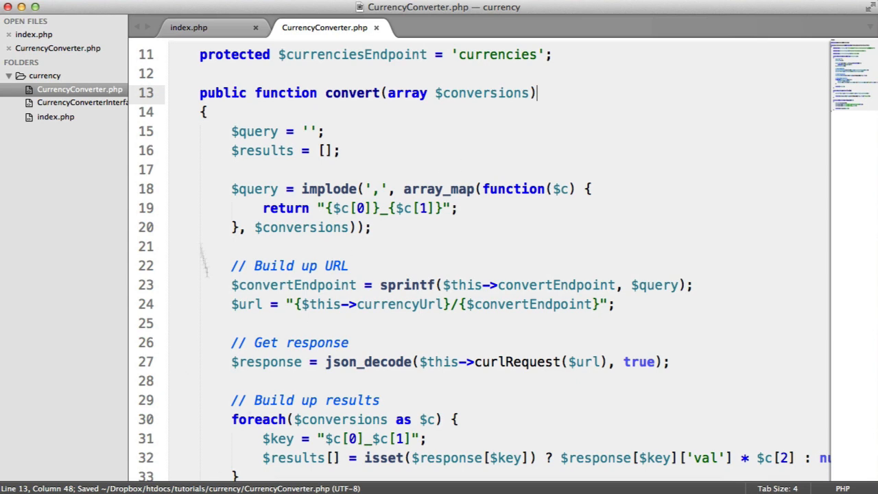
click(190, 28)
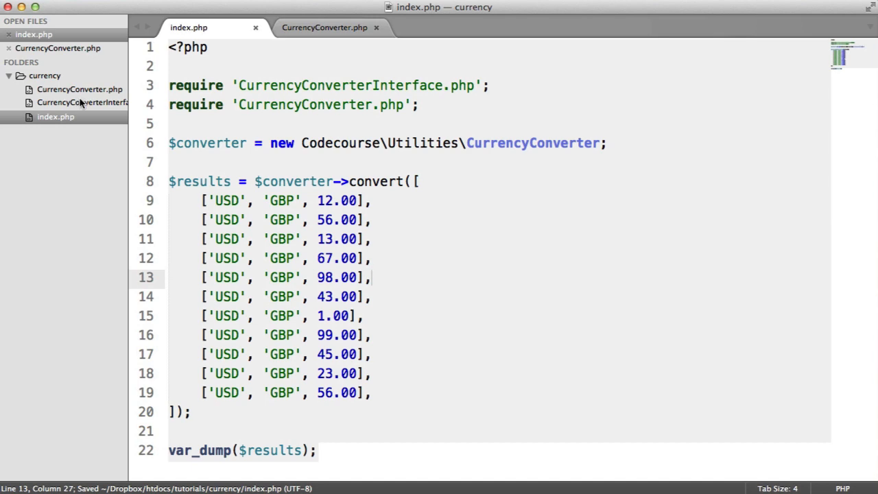
click(478, 28)
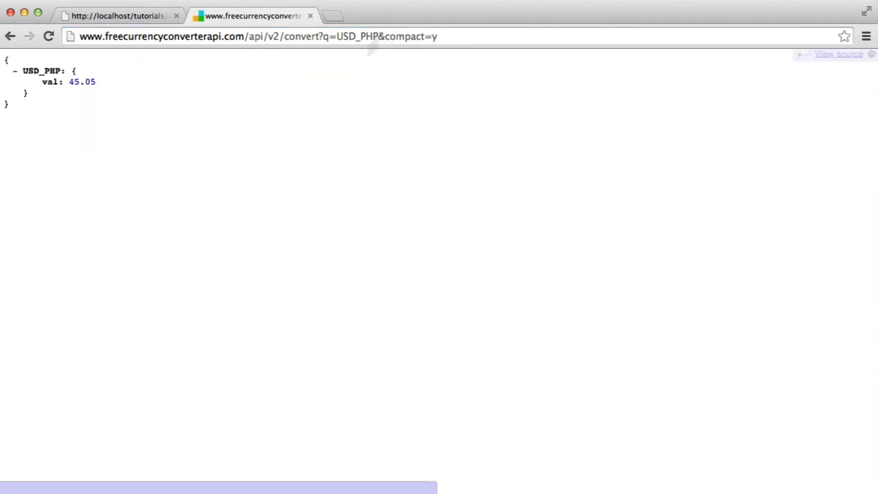
In index.php, select the ten conversions on lines 10–19 repeating the first USD–GBP pair.
double_click(356, 36)
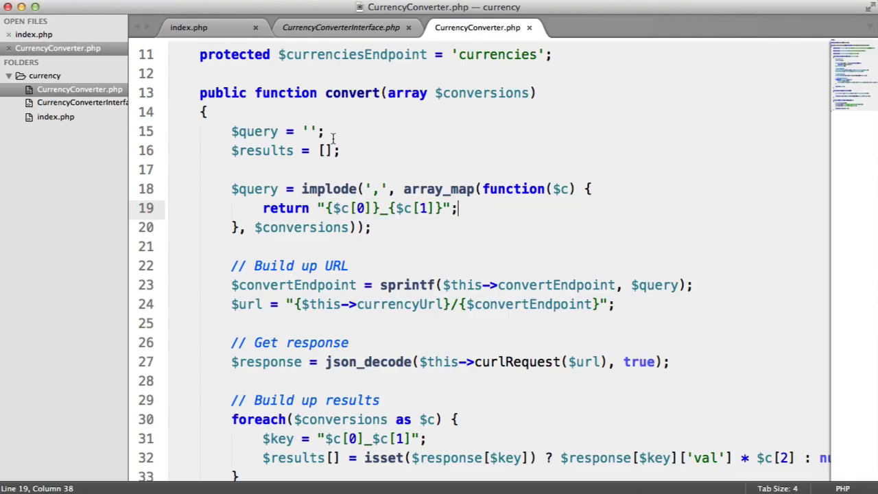
click(189, 27)
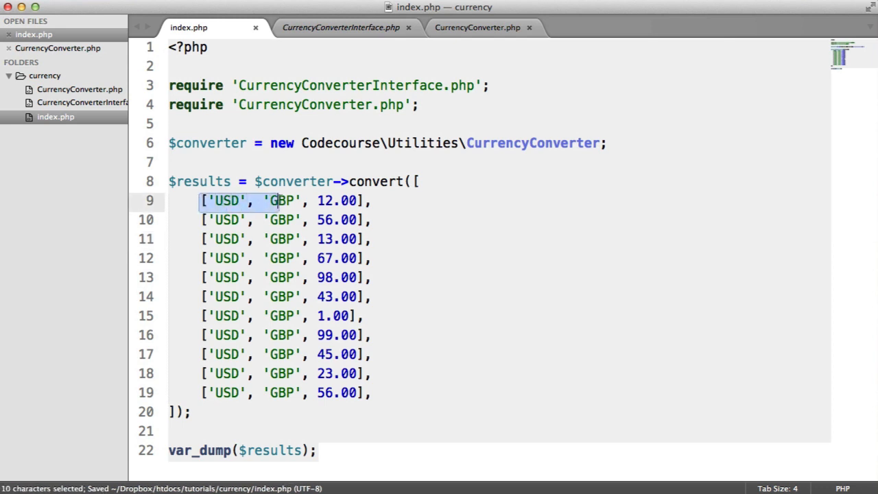
click(286, 200)
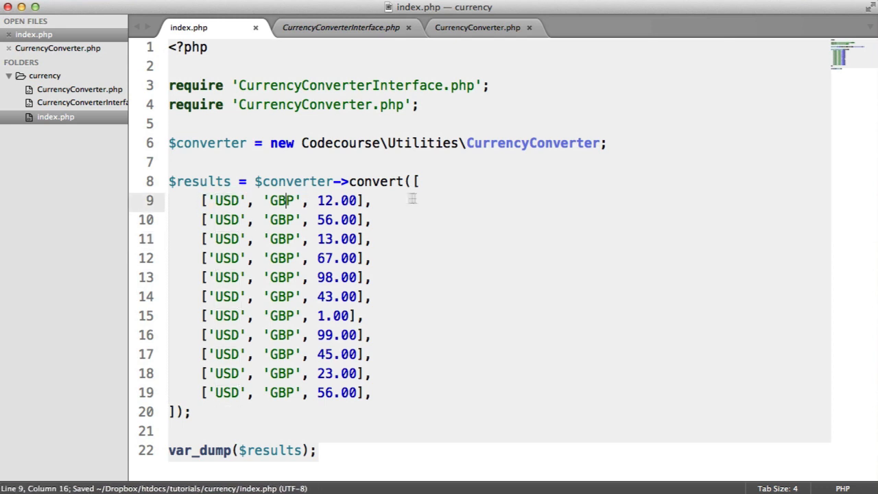
click(373, 201)
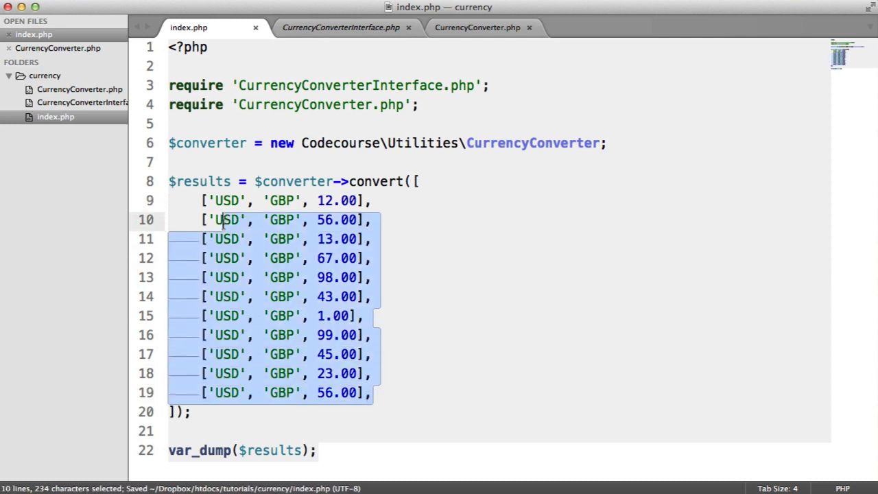
click(340, 27)
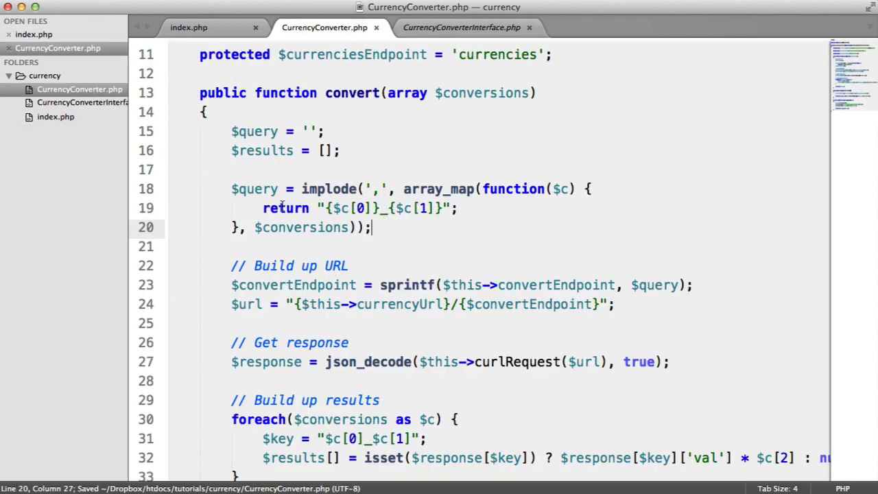
Replace $query = '' with $currencies = [] and remove the old implode query-building block.
scroll(down, 3)
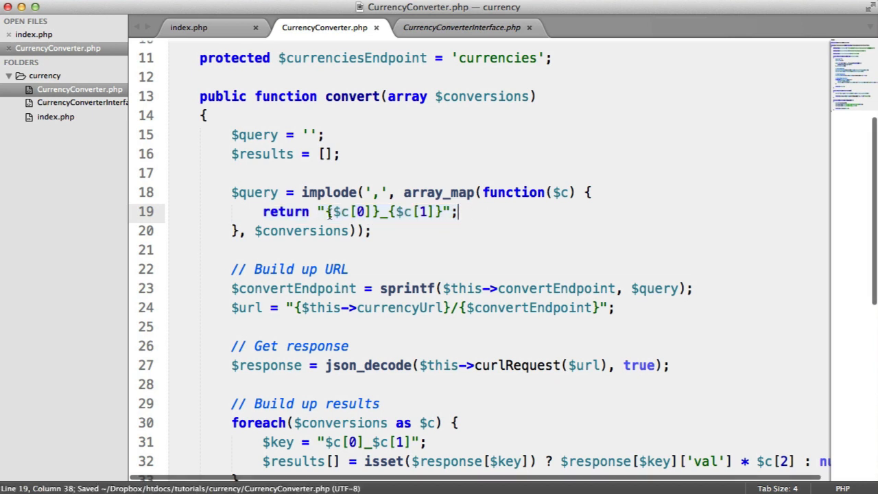
mouse_move(480, 211)
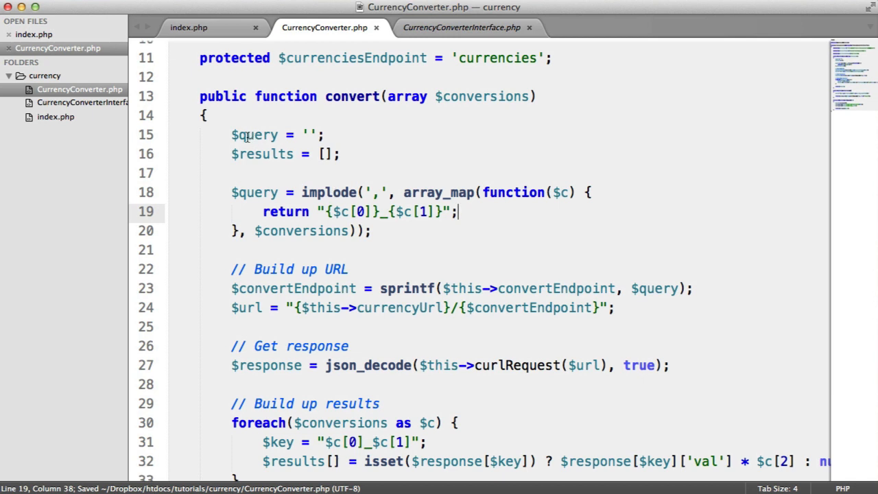
text(currencies)
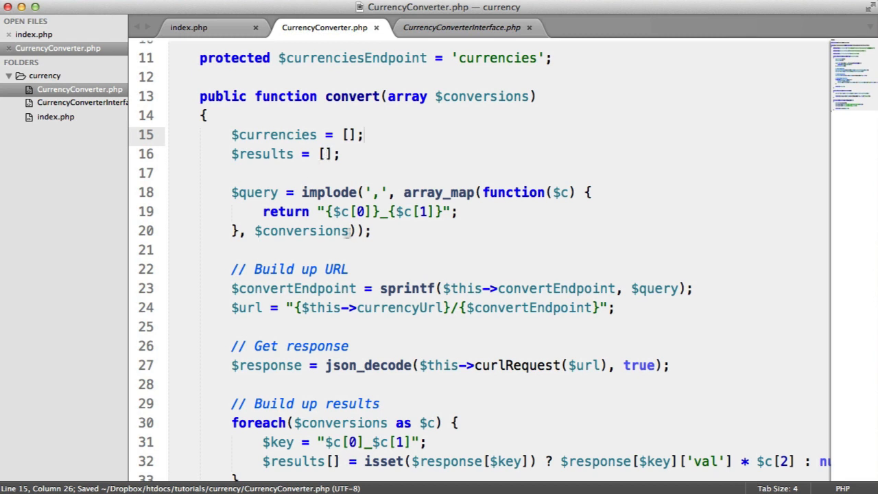
drag(231, 192, 370, 230)
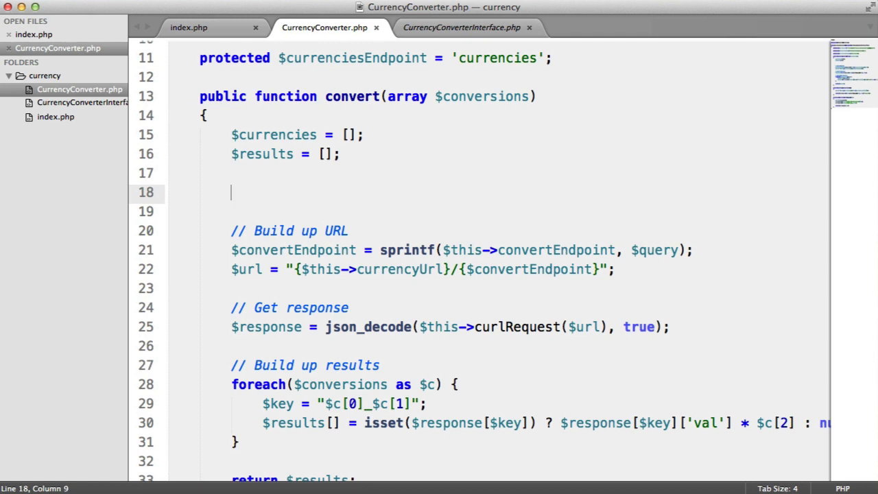
Assign $currencies = array_map(function() { }) with an empty callback.
text($currencies =)
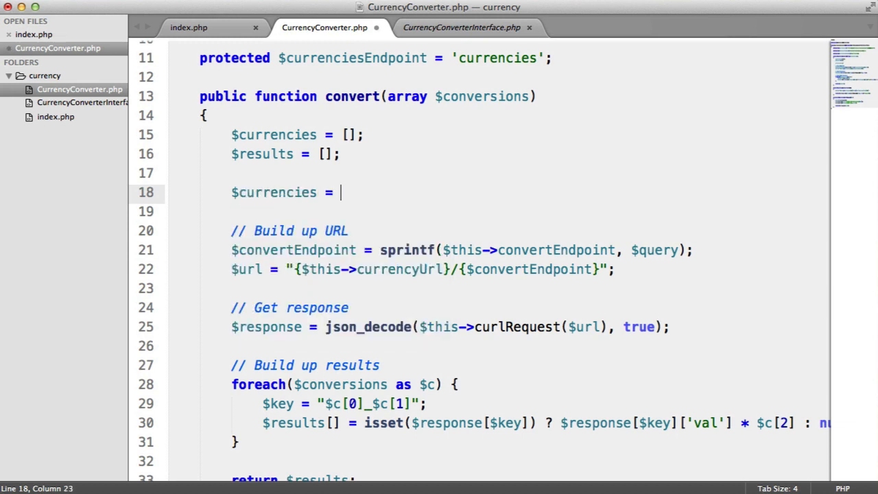
text(array_map();)
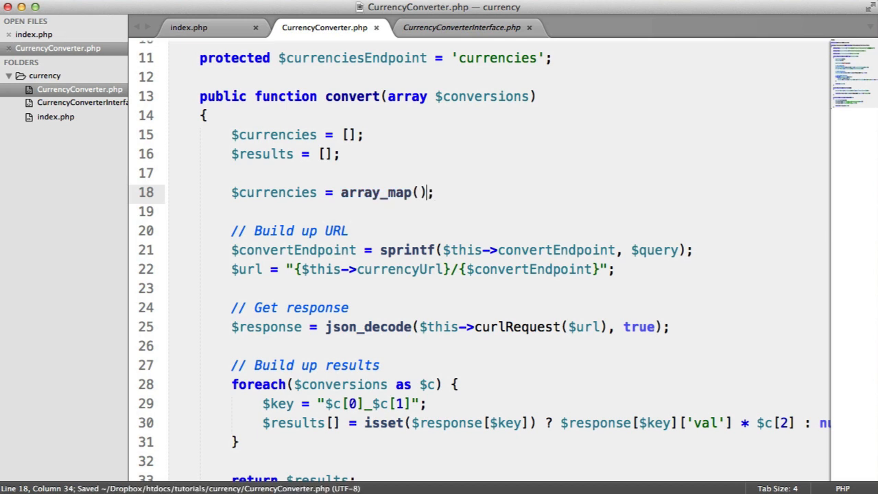
text(function()
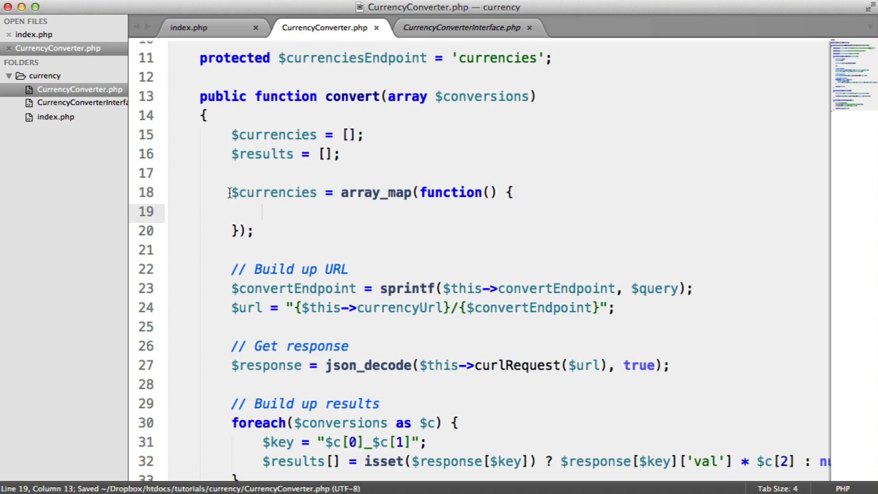
click(318, 135)
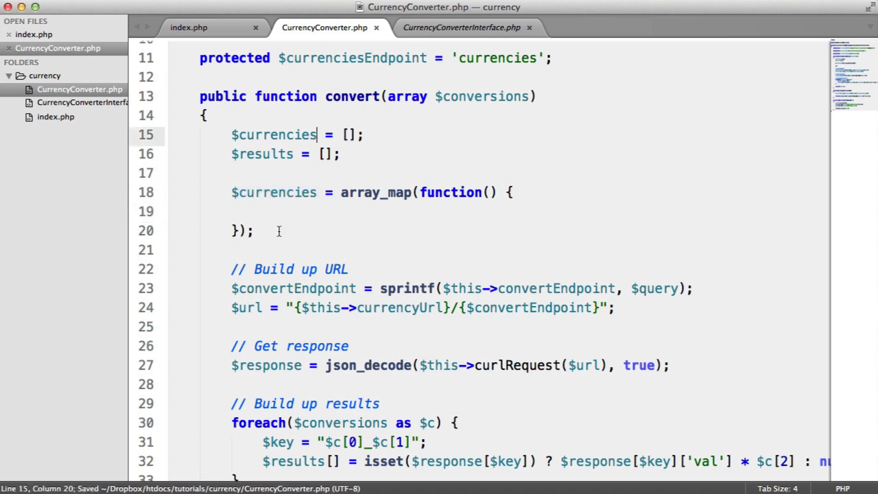
Add var_dump($currencies), die(), and a return inside the callback.
text(var_dump();)
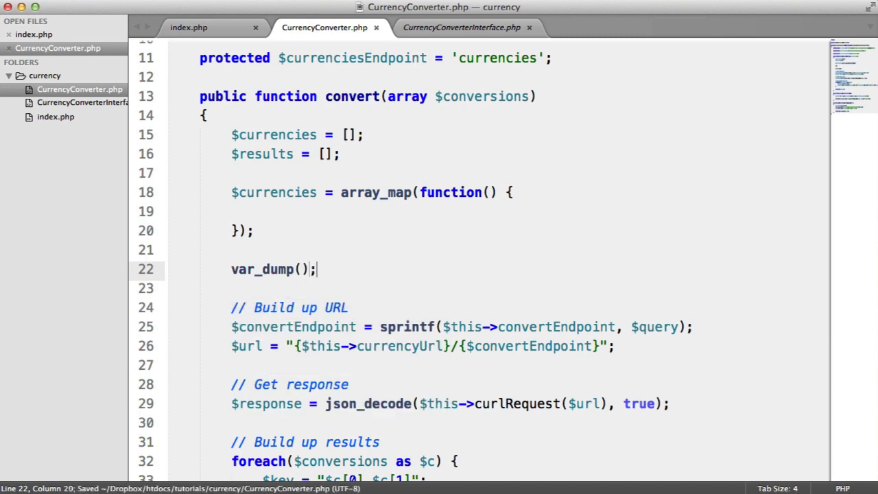
text($currencies)
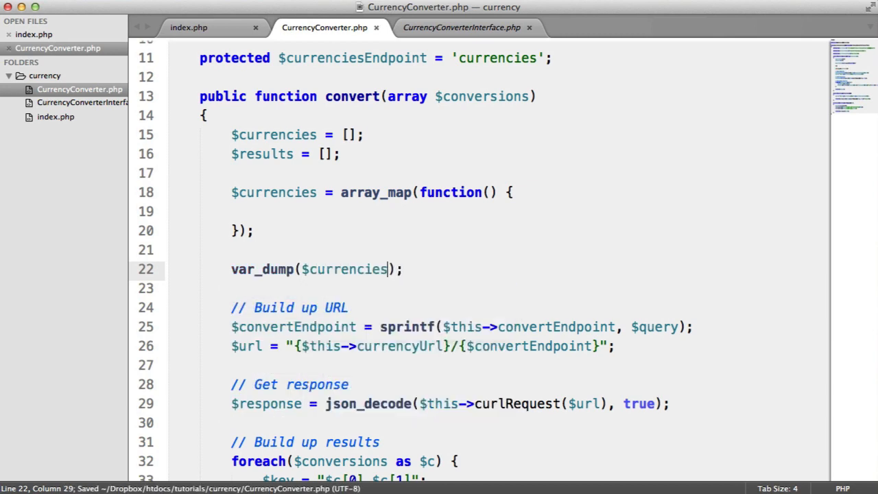
text(die();)
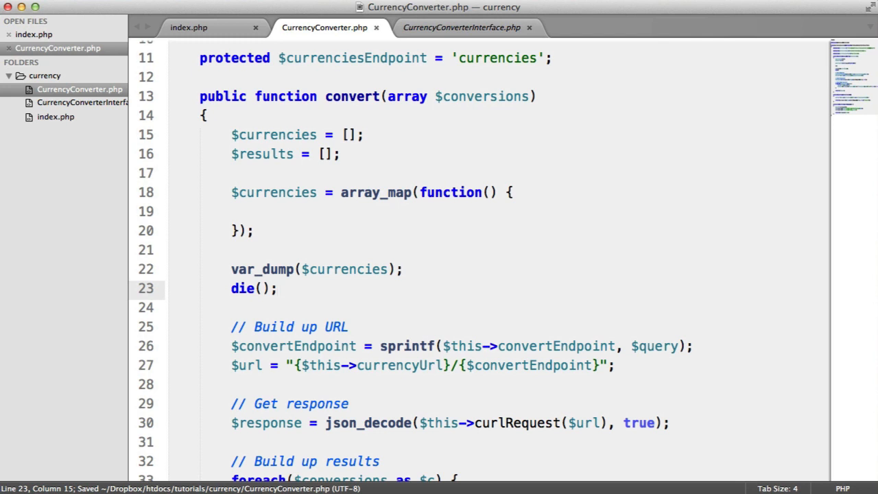
text(retur)
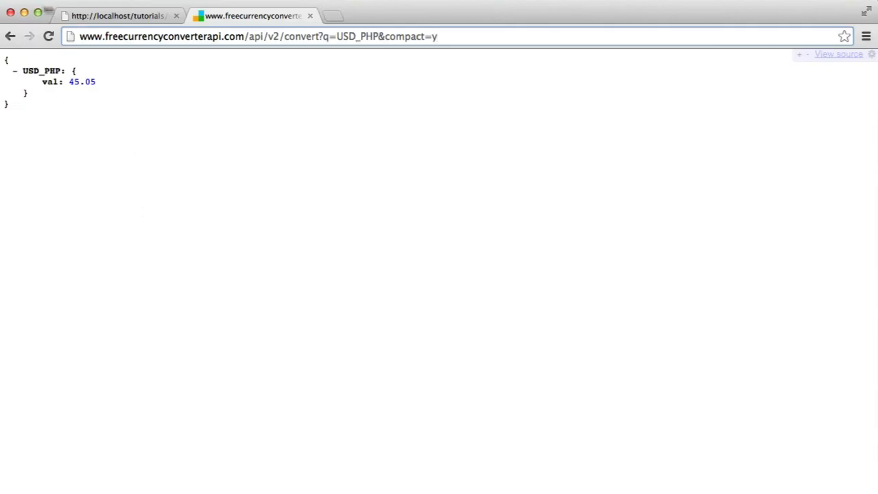
Map over $conversions with a $c parameter returning the '{$c[0]}_{$c[1]}' pair string.
click(117, 15)
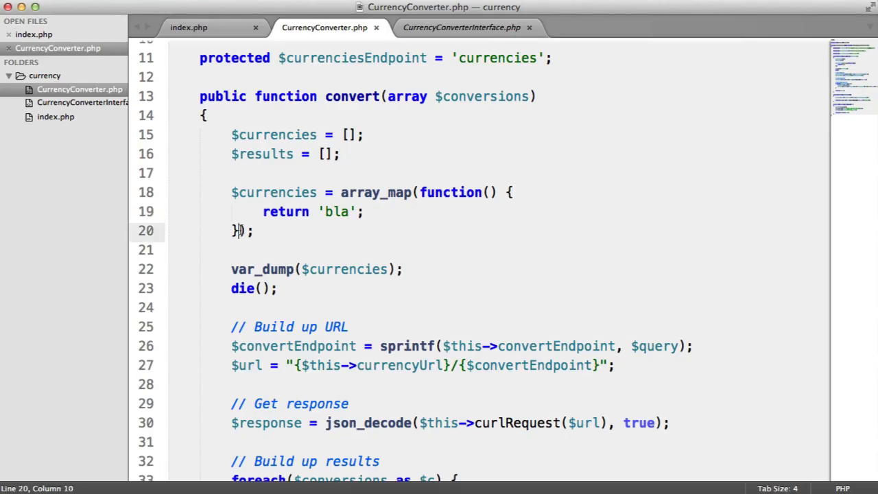
text(, $co)
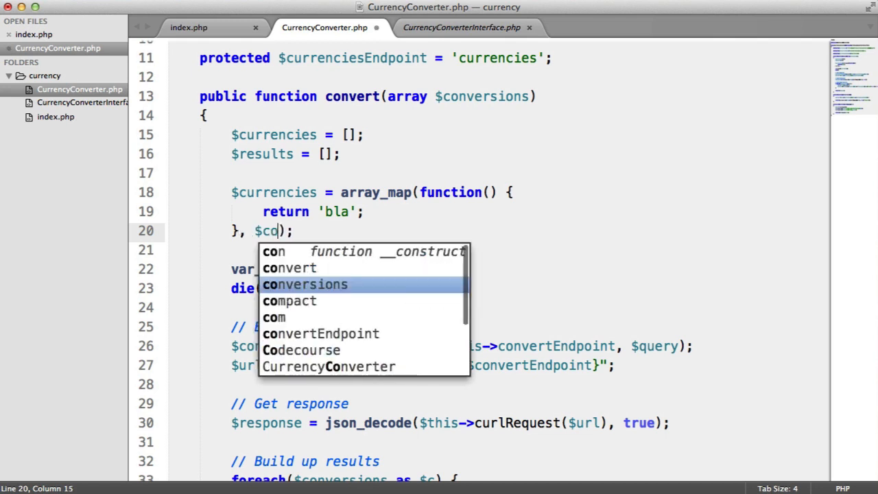
text(nversions)
click(300, 211)
text(")
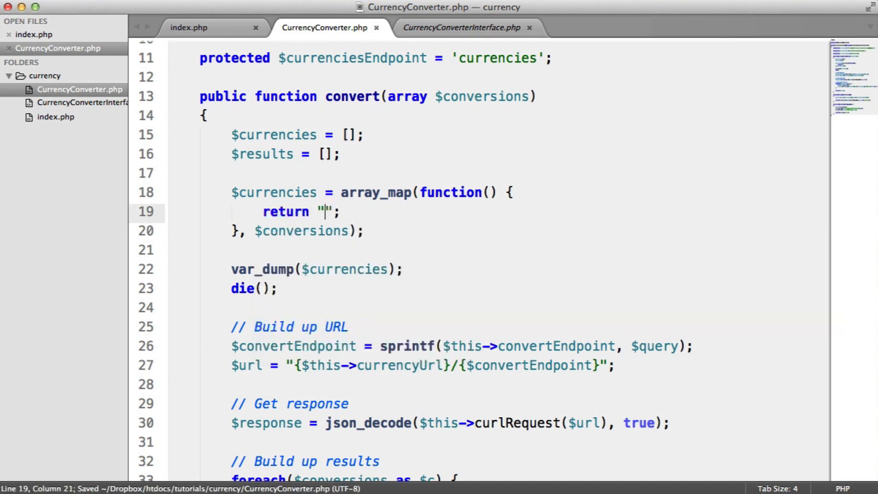
text({})
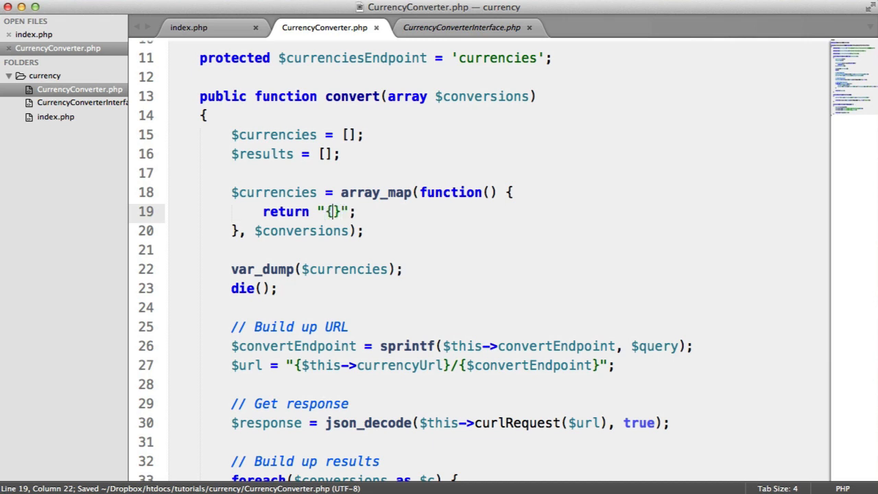
text(c)
click(498, 192)
text($c)
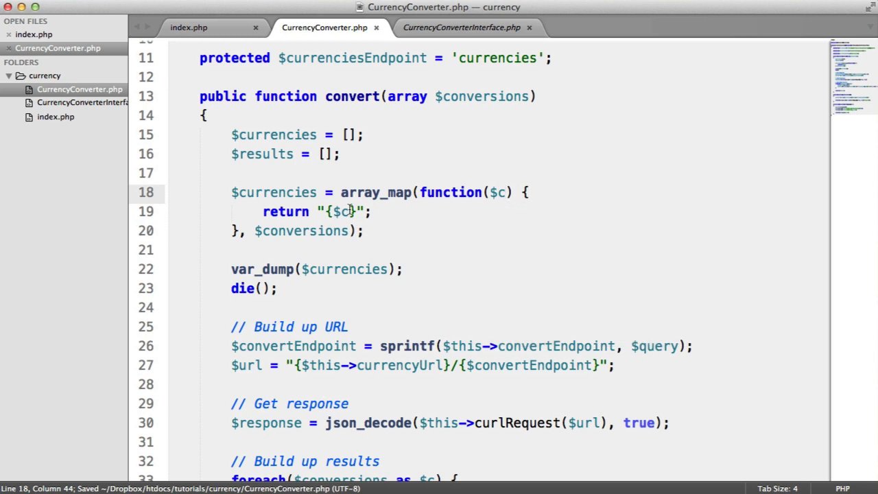
text([0])
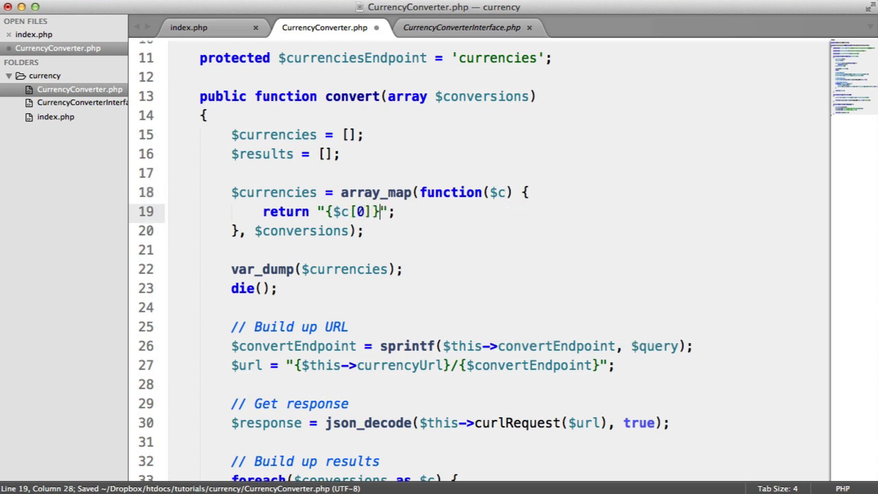
text(_)
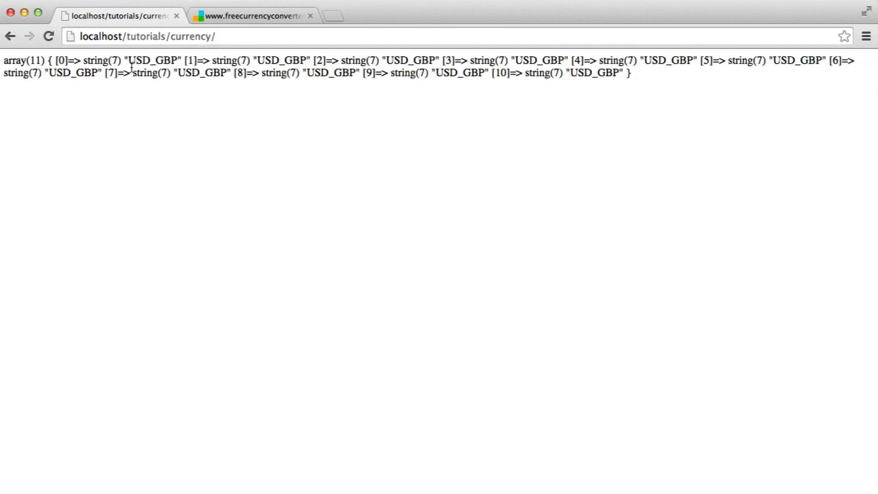
Confirm the page dumps eleven USD_GBP pair strings and return to the editor.
double_click(274, 61)
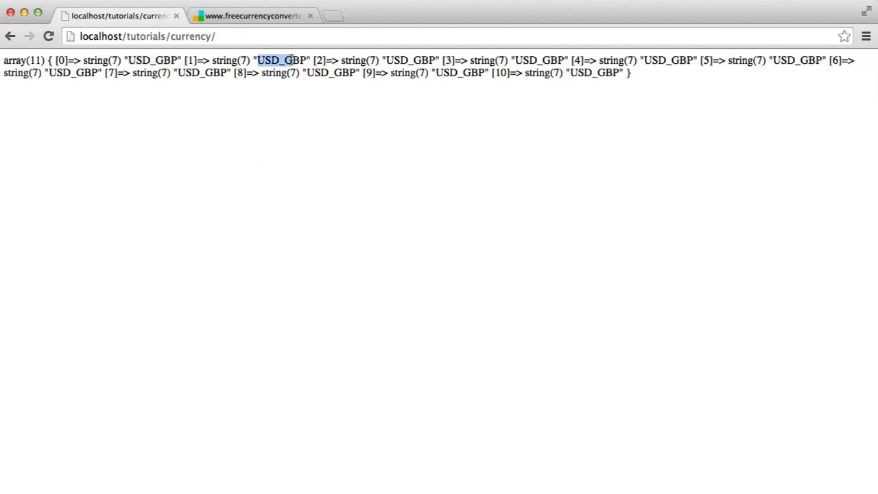
click(252, 15)
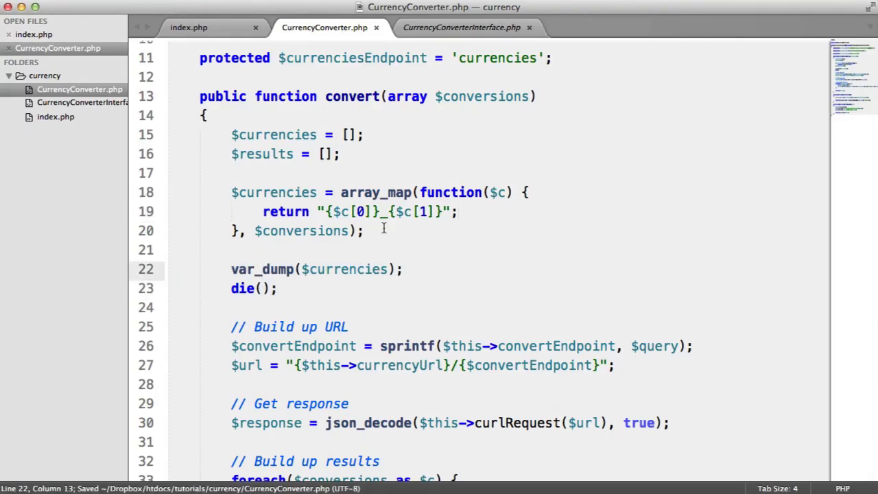
Build $query = implode(',', array_unique($currencies)) to join unique pairs with commas.
text($)
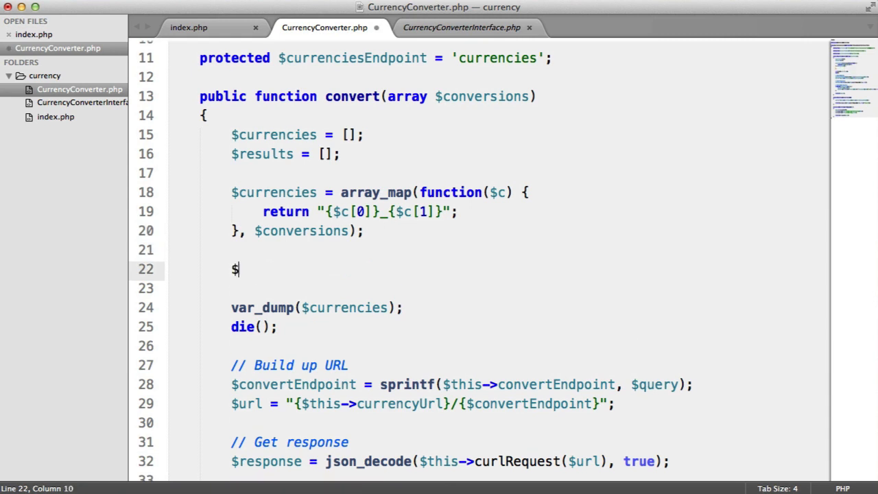
text(query =)
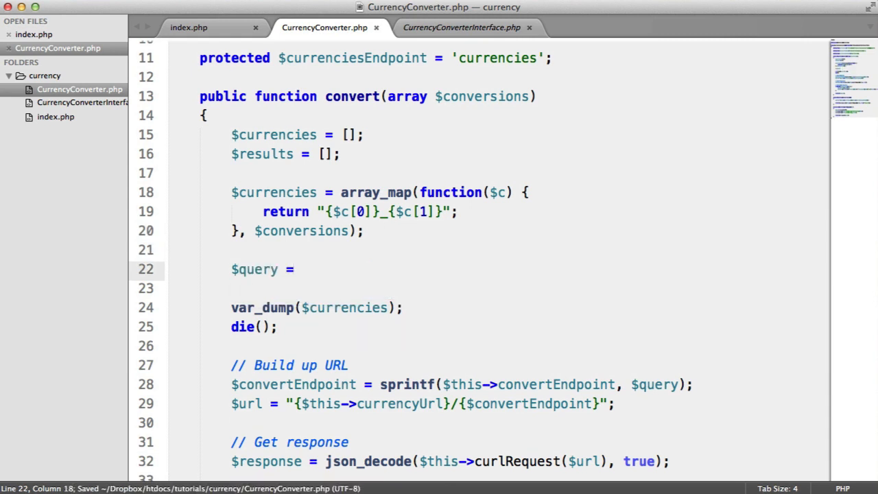
text(implode('|');)
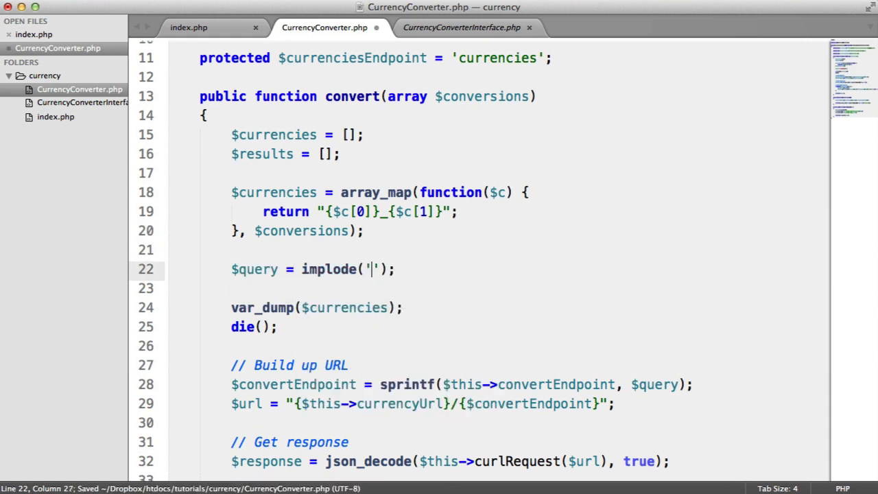
text(',)
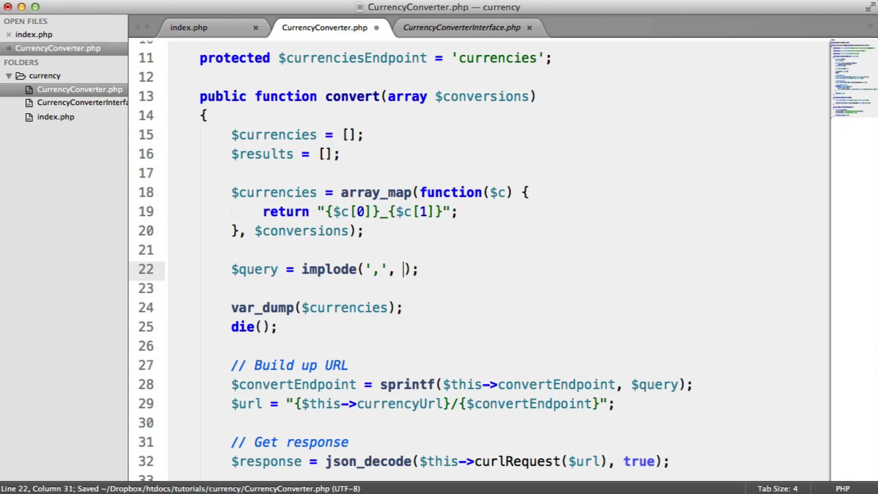
text($curre)
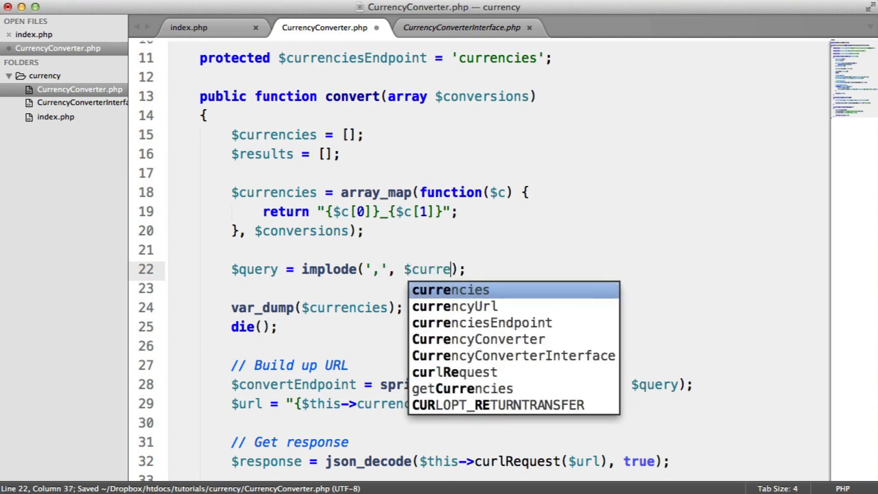
key(Tab)
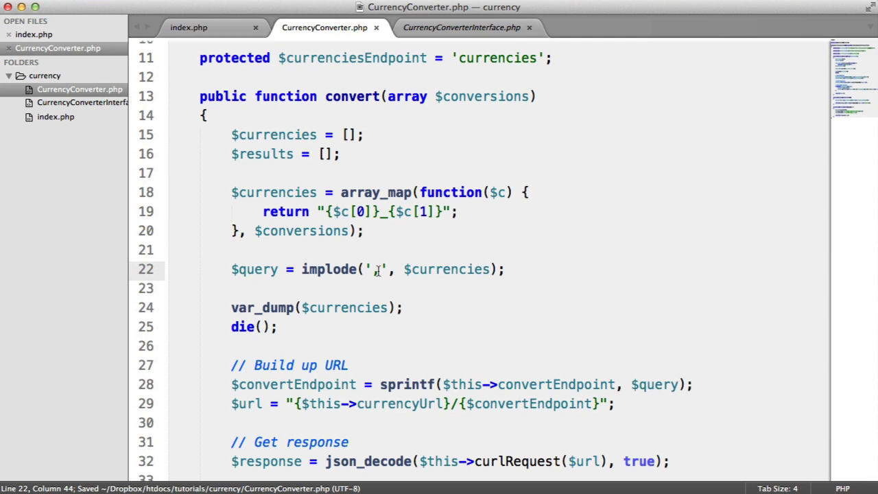
text('s)
click(318, 307)
text(query)
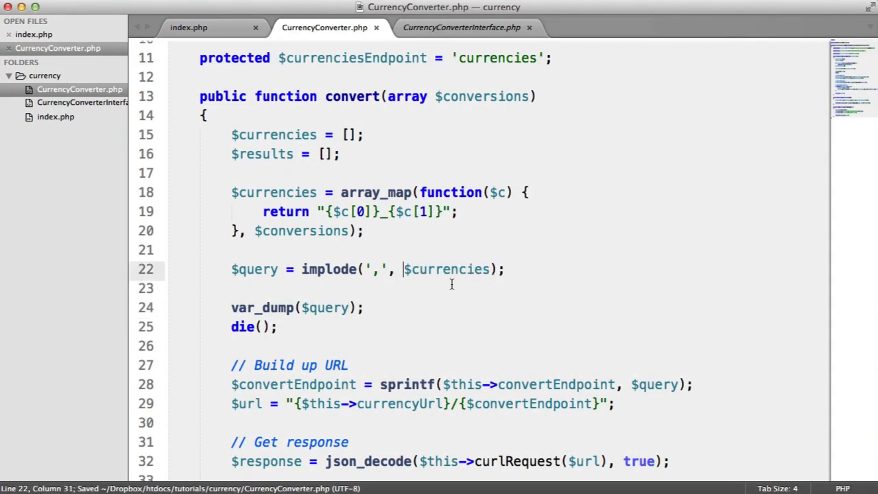
text(array_uni)
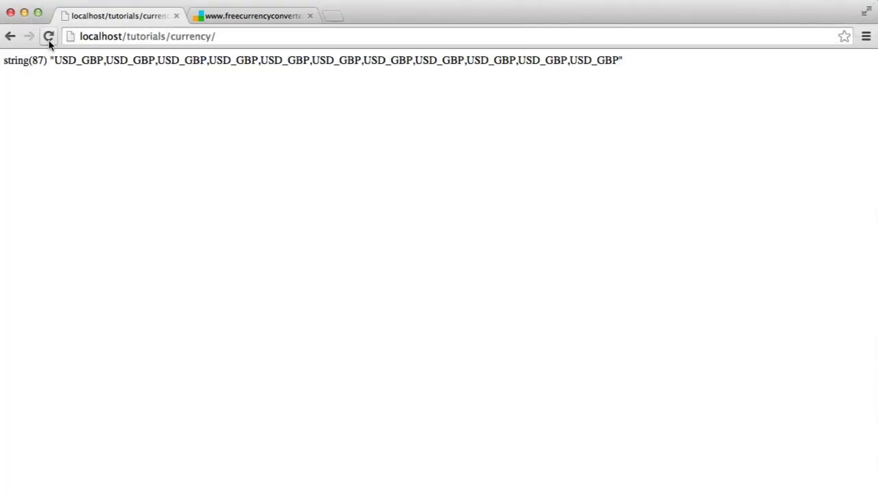
Reload the local currency page and examine the eleven converted float amounts.
click(253, 15)
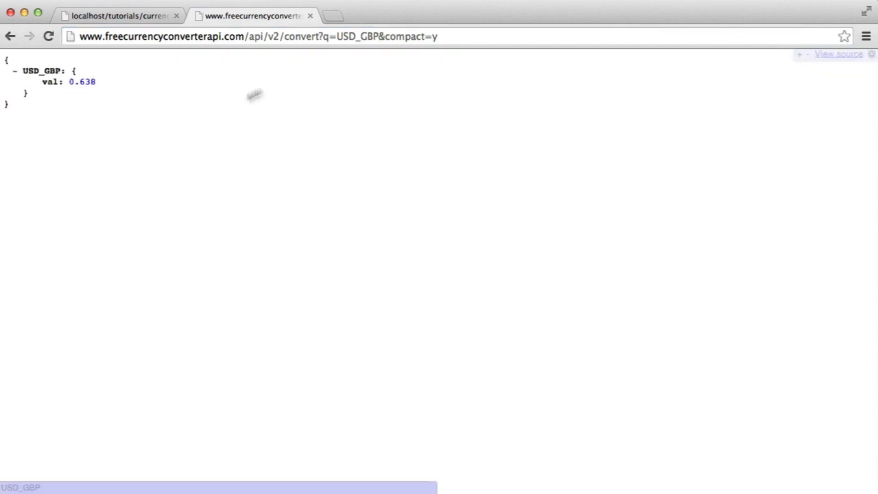
double_click(83, 82)
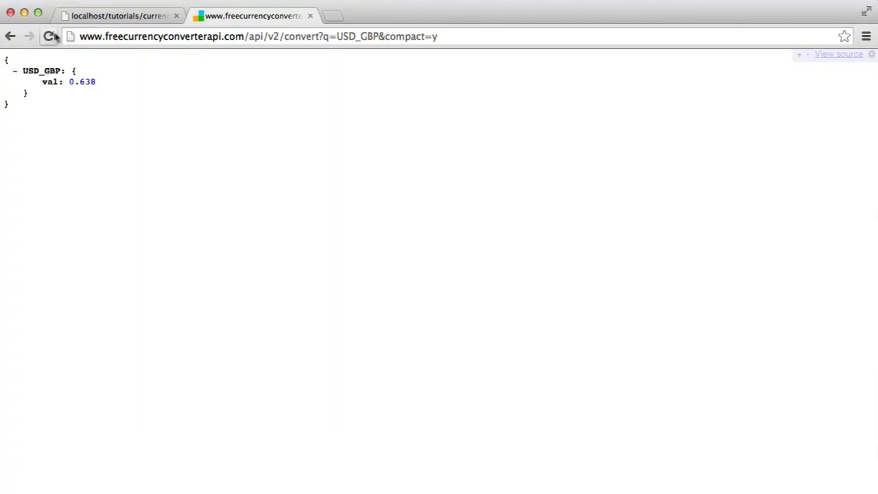
click(116, 15)
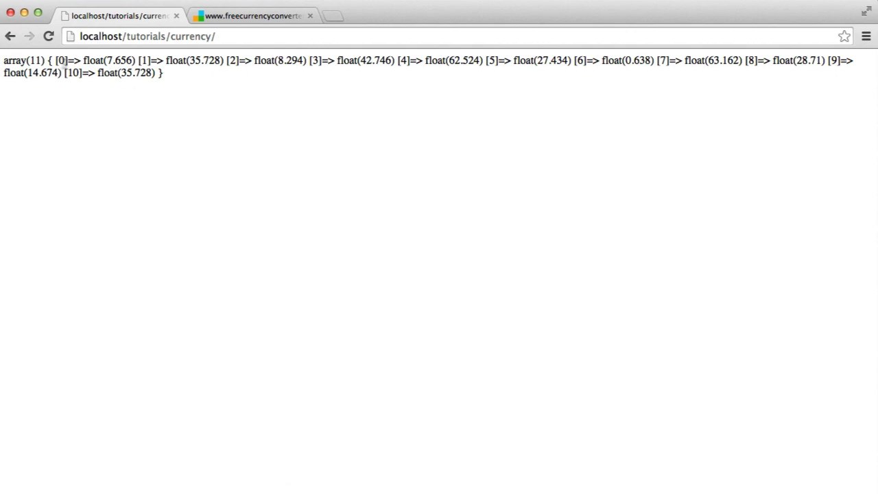
double_click(35, 60)
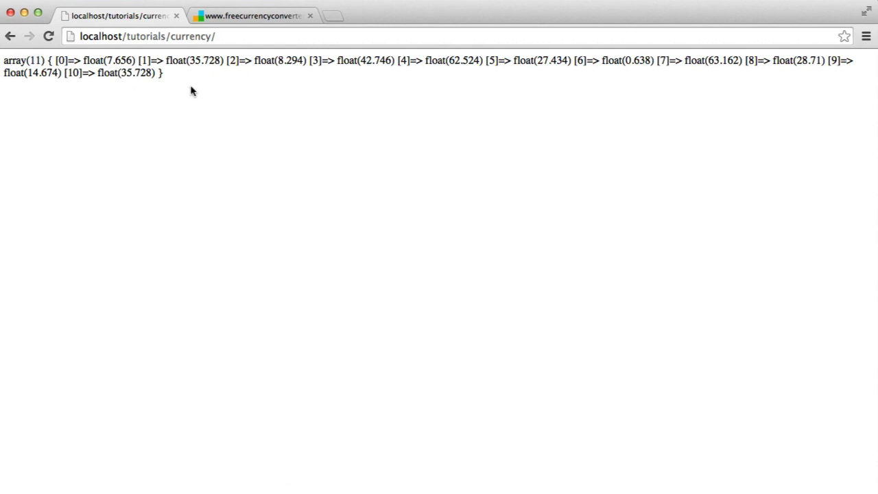
drag(82, 61, 304, 60)
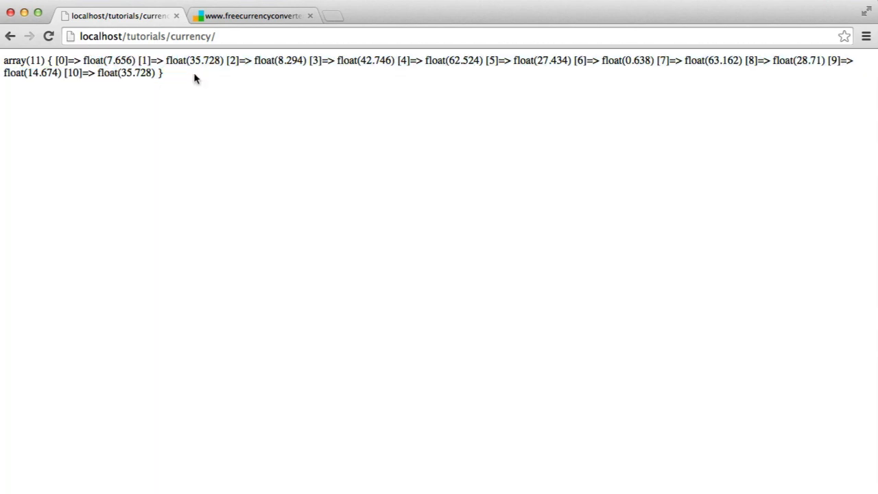
Compare against the API tab's 0.638 USD_GBP rate and return to the local page.
click(253, 15)
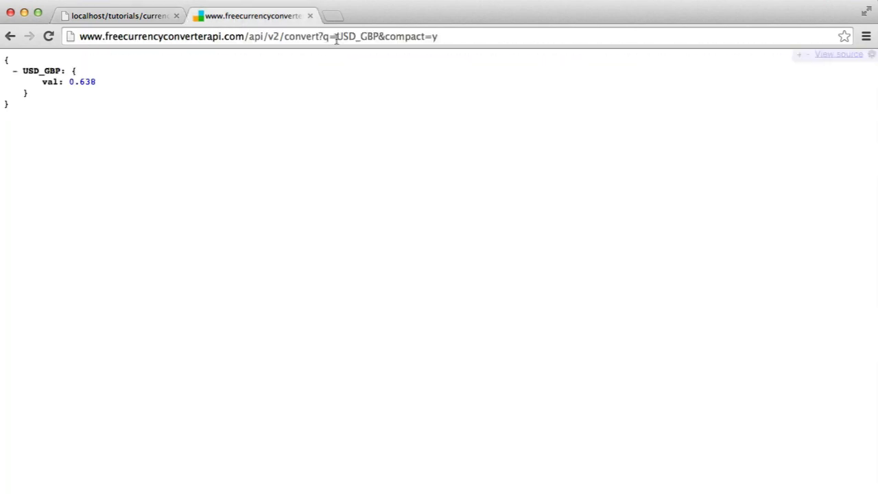
double_click(357, 36)
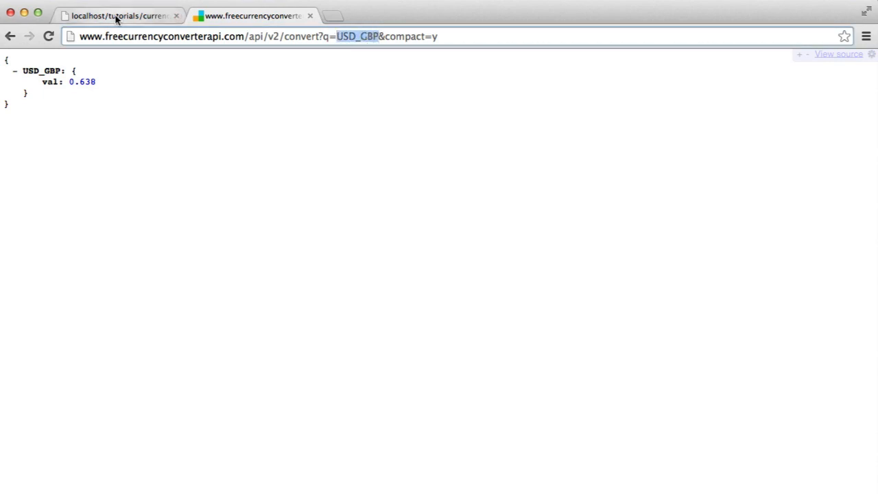
click(116, 15)
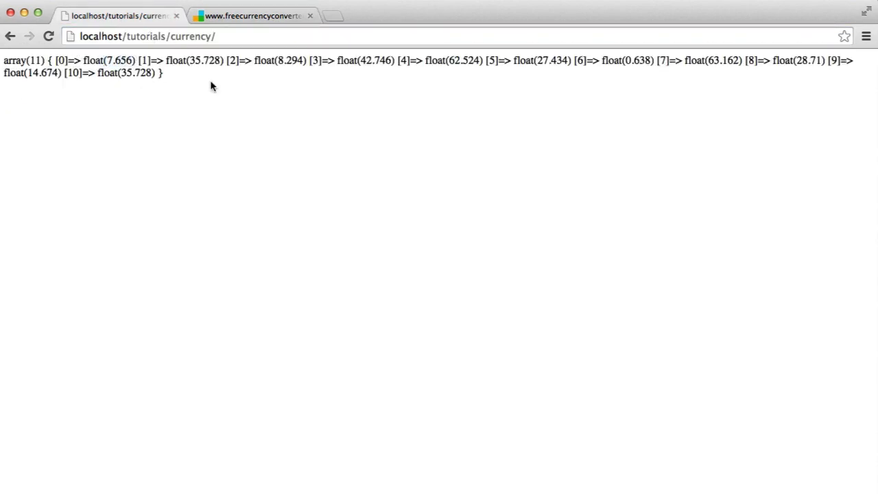
mouse_move(203, 86)
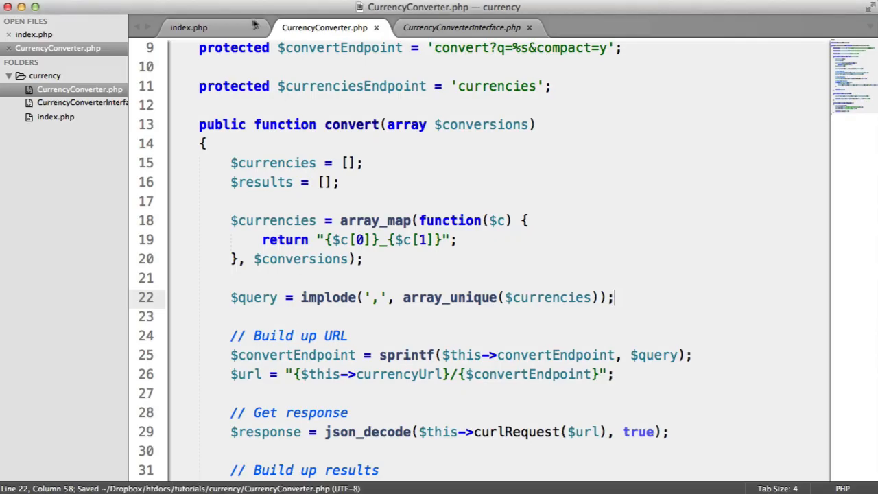
Change the last index.php row to ['GBP', 'USD', 200.00].
click(190, 28)
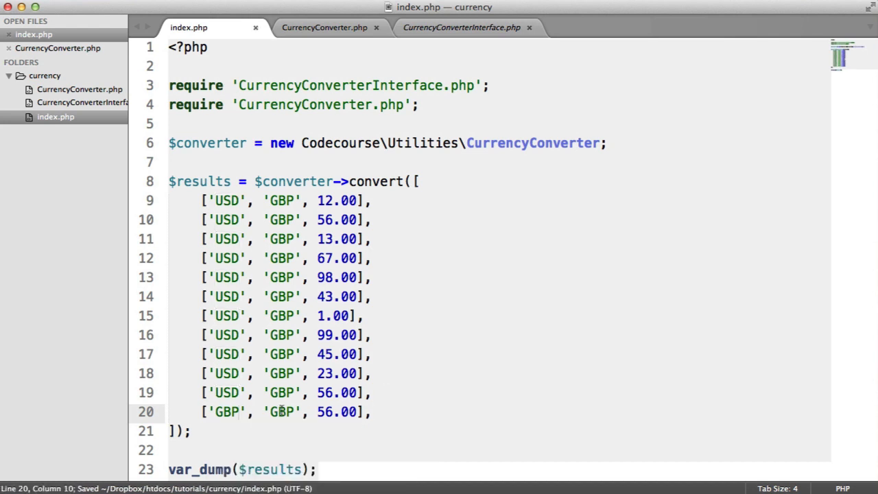
text(USD)
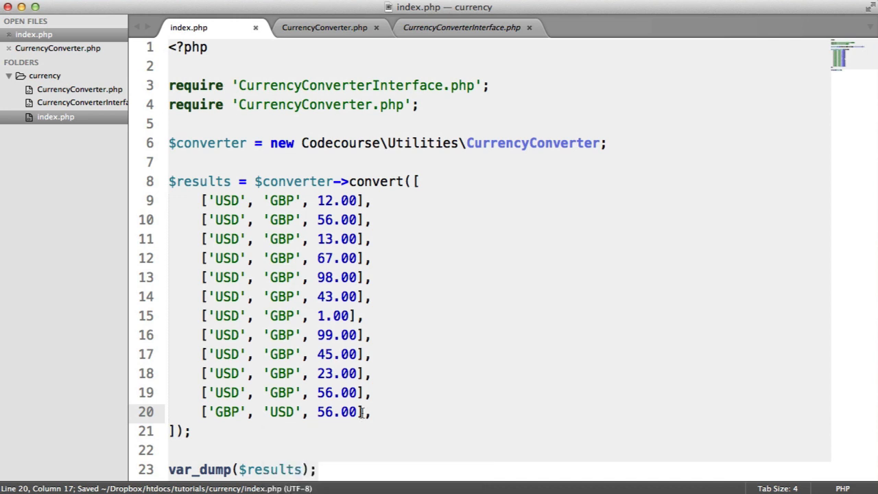
text(200)
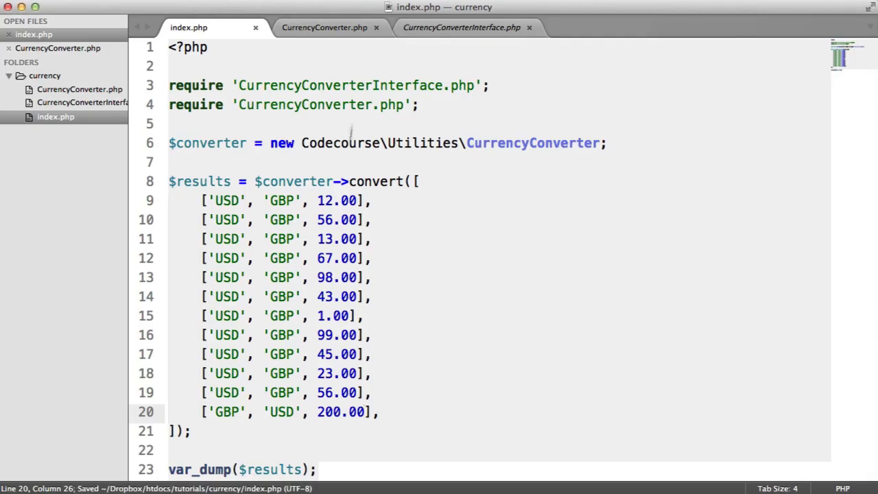
Add var_dump($query); after the implode line in CurrencyConverter.php.
click(324, 28)
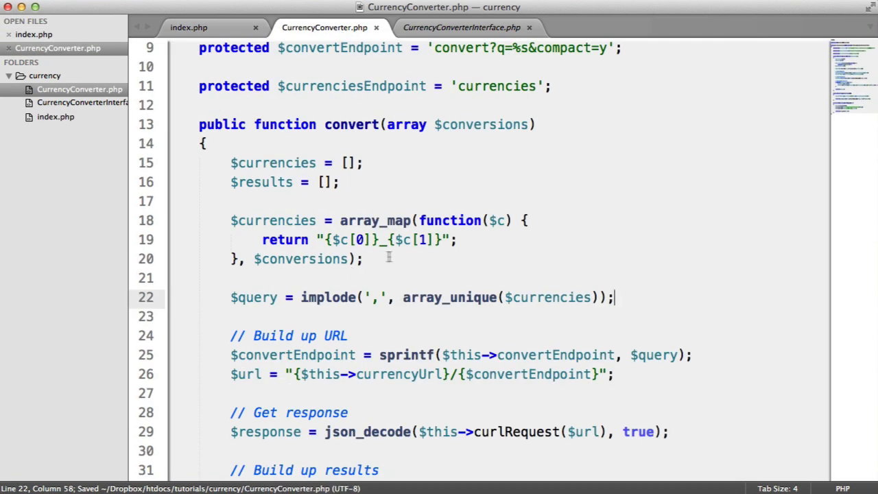
text(var_dump($);)
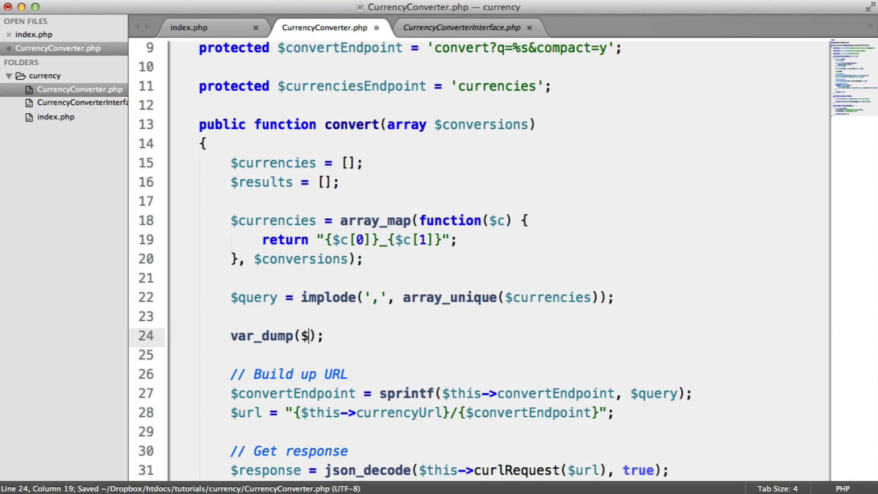
text($query);)
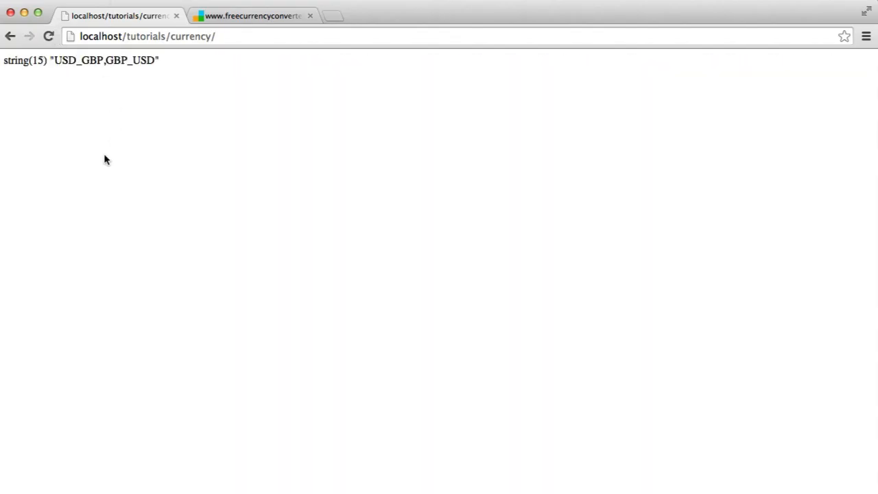
mouse_move(137, 62)
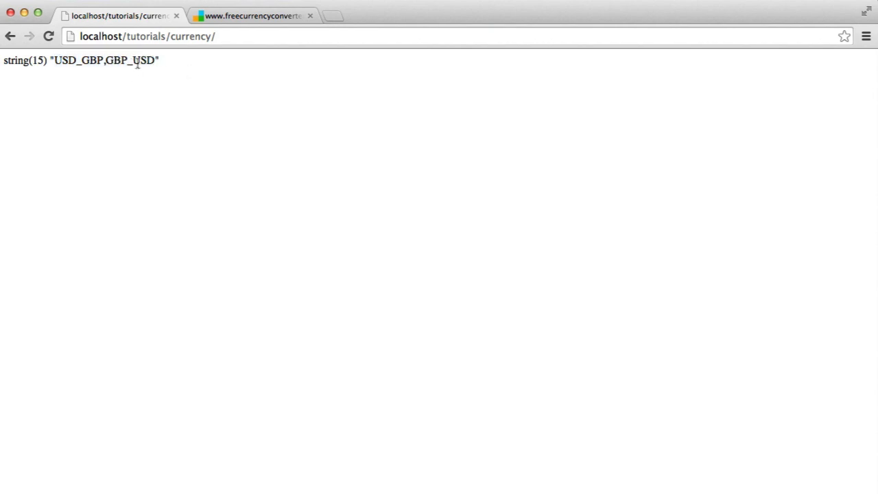
Reload the localhost page to see the twelve conversion results ending with 313.5.
click(249, 15)
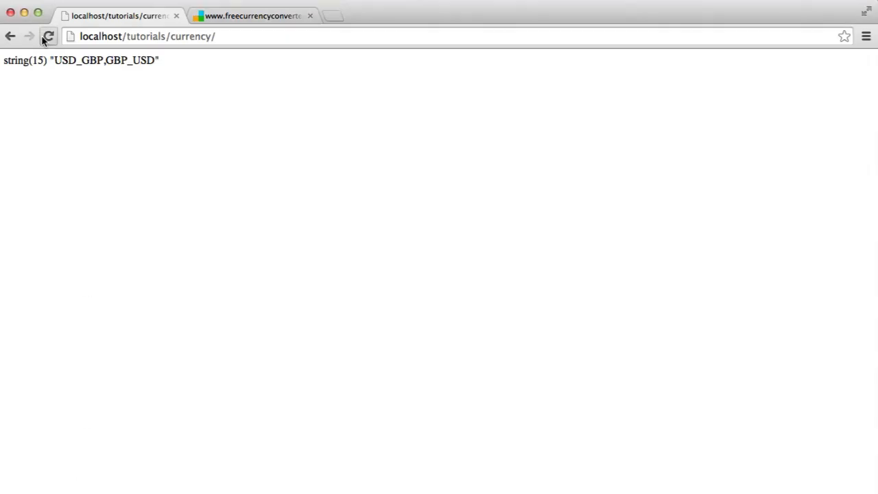
click(48, 35)
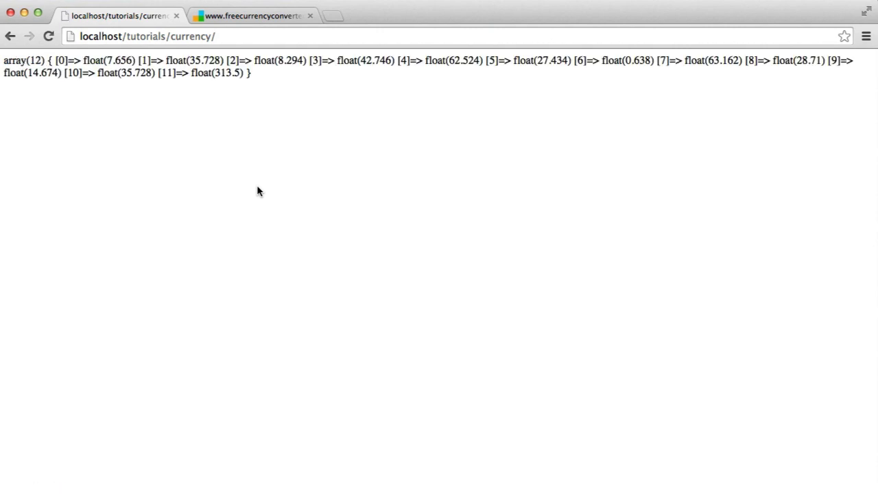
click(249, 15)
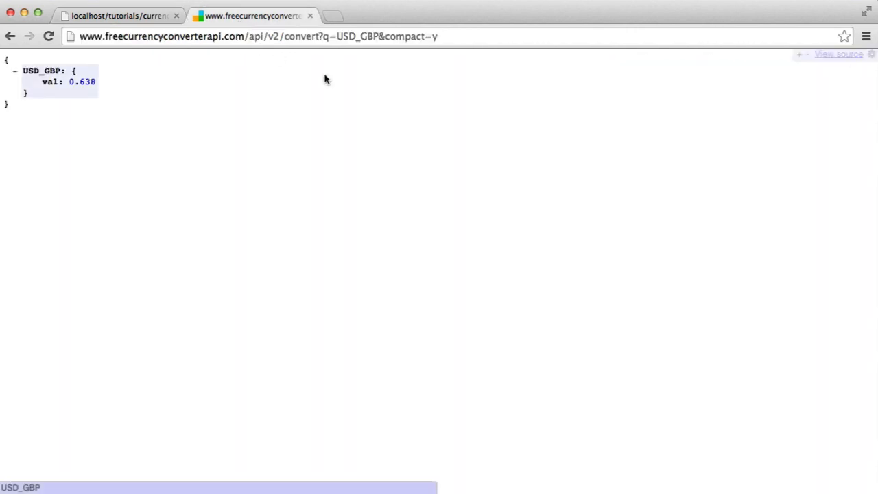
Compare the API's USD_GBP rate of 0.638, then return to the local currency page.
double_click(351, 36)
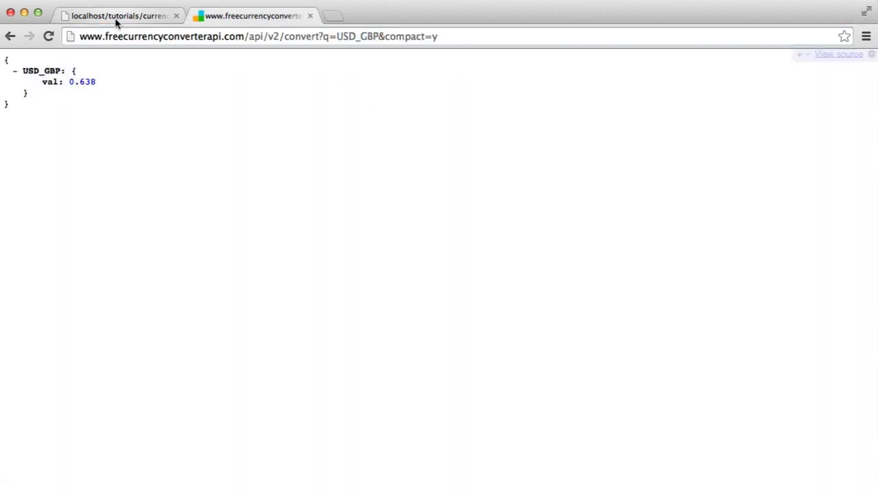
click(116, 15)
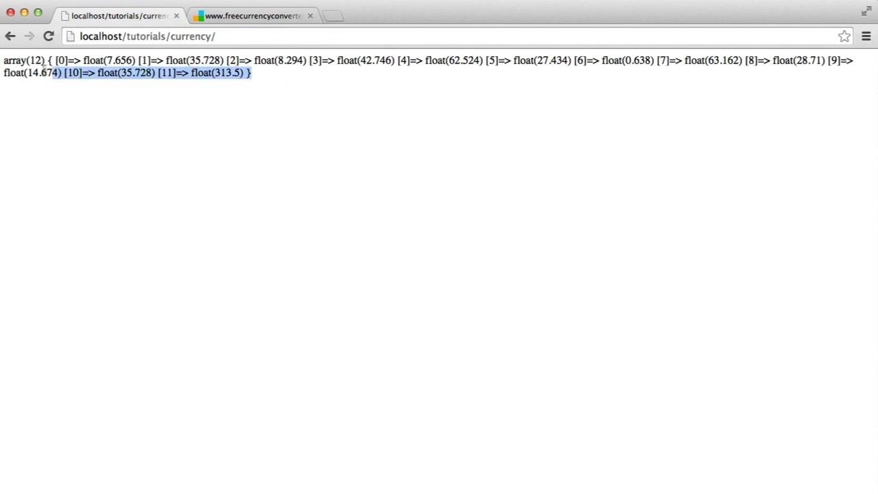
click(342, 93)
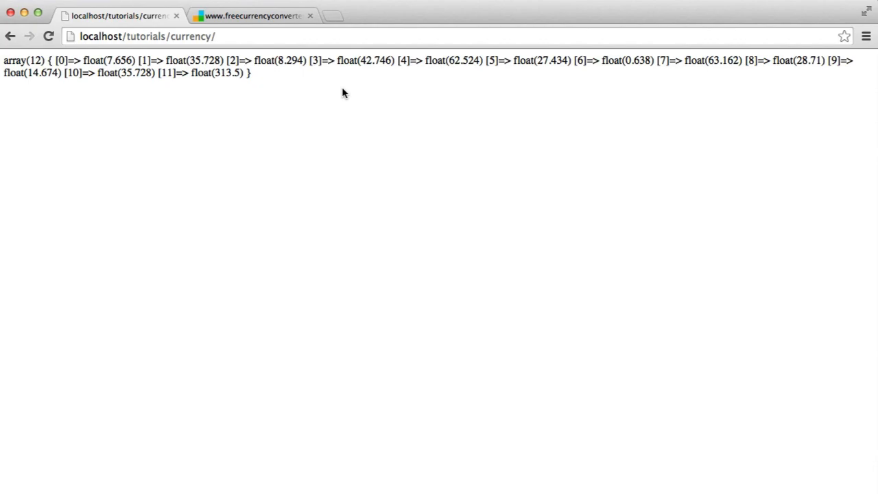